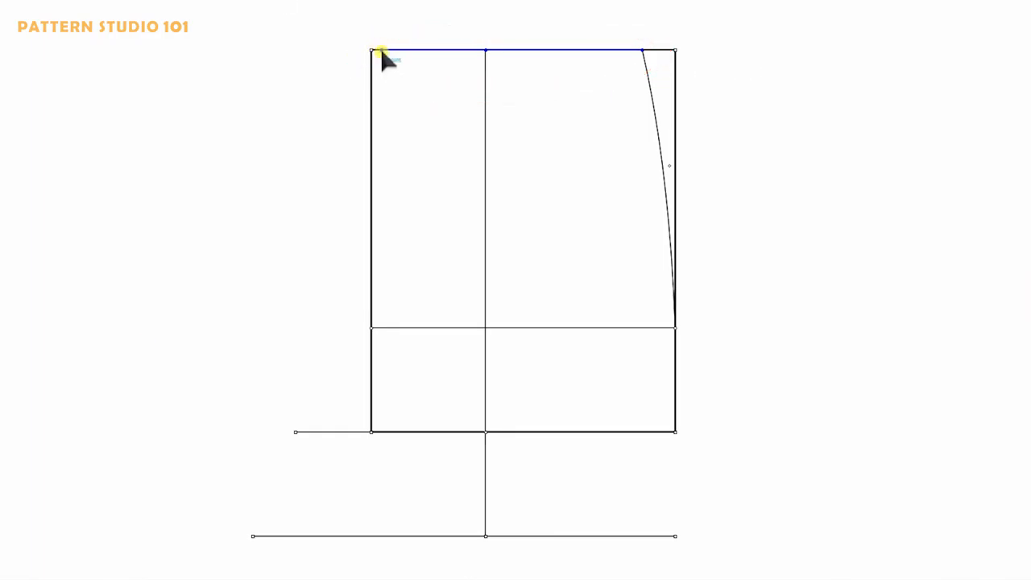
Step: Draw the waistline from the top corner of the shorts front block
{"action": "left_click_drag", "start_coordinate": [372, 54], "coordinate": [370, 326]}
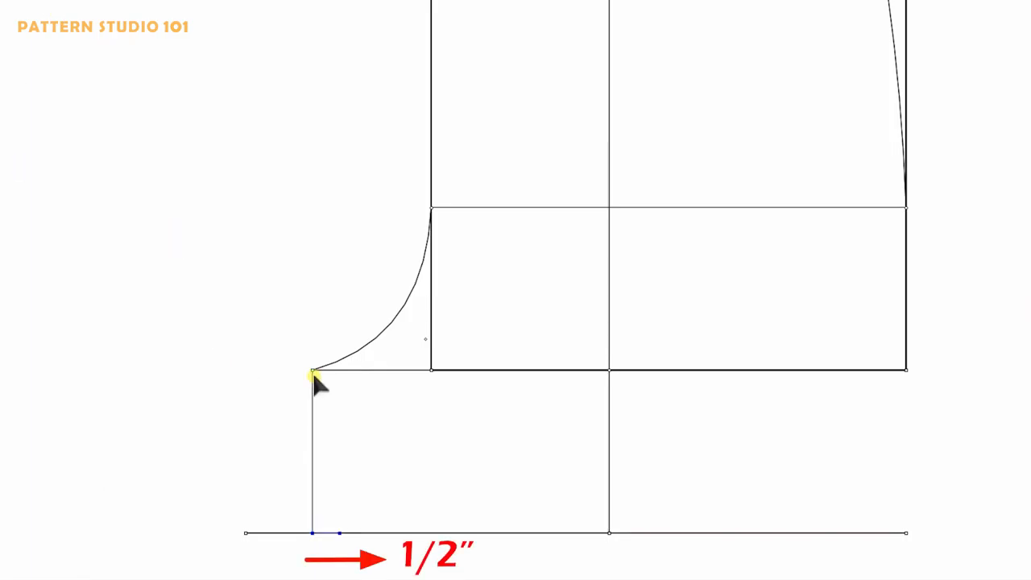
Step: Draw the inseam from the crotch point to a hem point 1/2" inside the extension
{"action": "left_click_drag", "start_coordinate": [313, 372], "coordinate": [333, 534]}
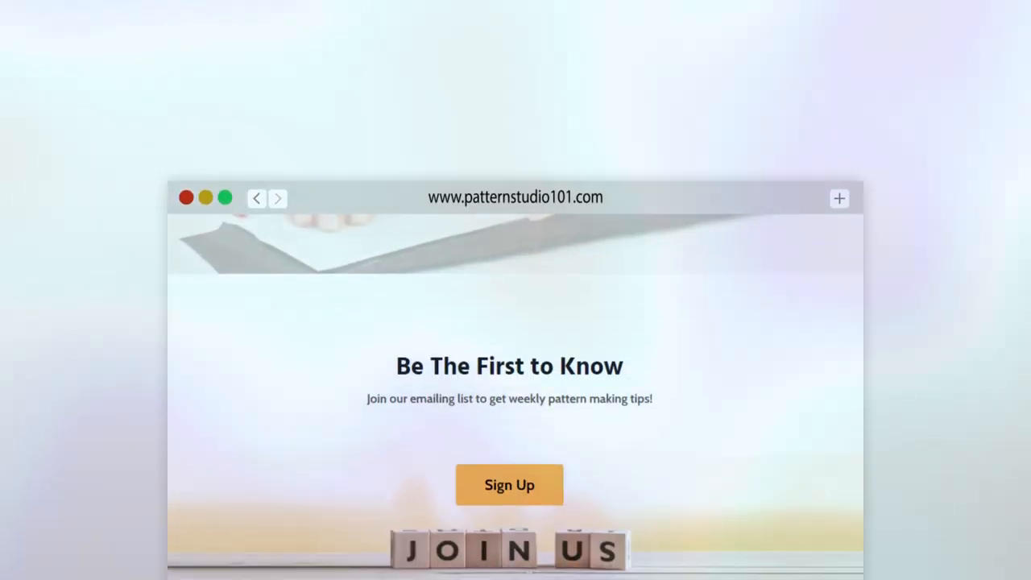
Step: Scroll the Pattern Studio 101 promo page and bring up the email list signup form
{"action": "scroll", "scroll_direction": "down", "scroll_amount": 3}
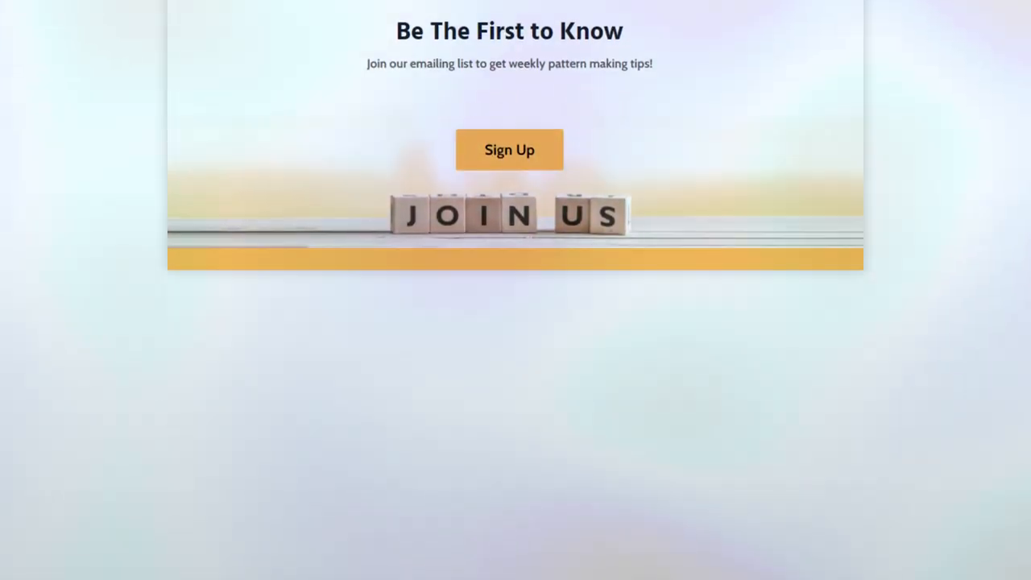
{"action": "left_click", "coordinate": [509, 150]}
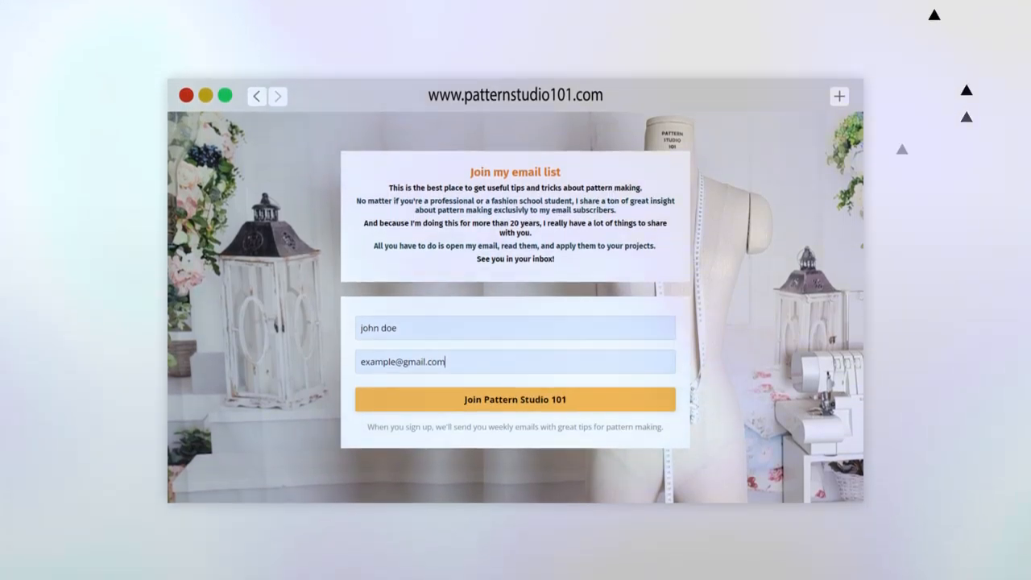